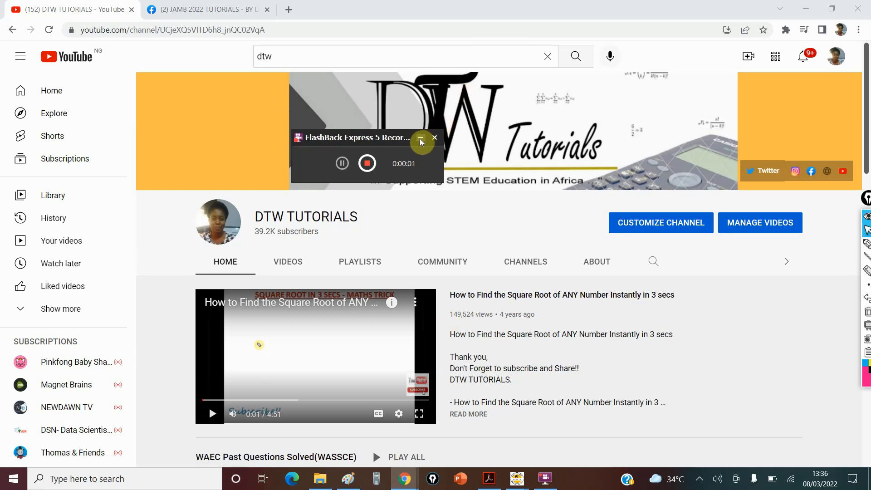
Show the channel's Community posts and read the 'It's 60 Days to JAMB 2022' post's 11 comments.
click(420, 136)
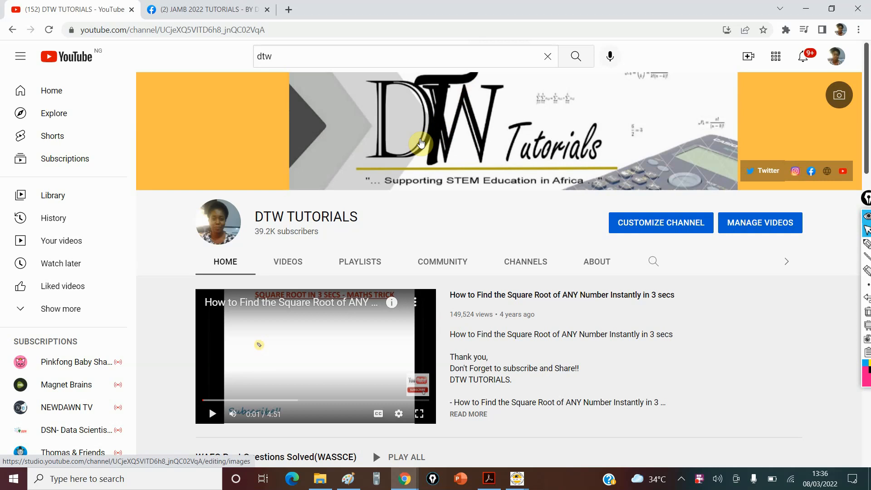
mouse_move(235, 99)
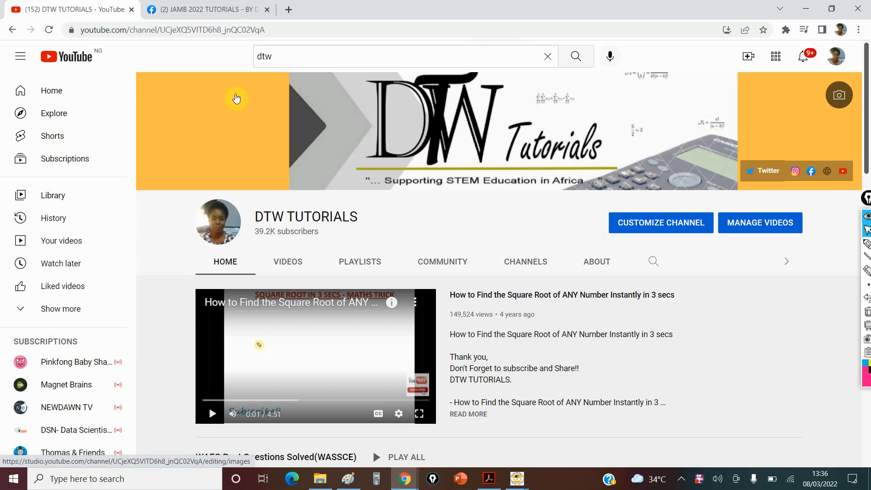
mouse_move(416, 224)
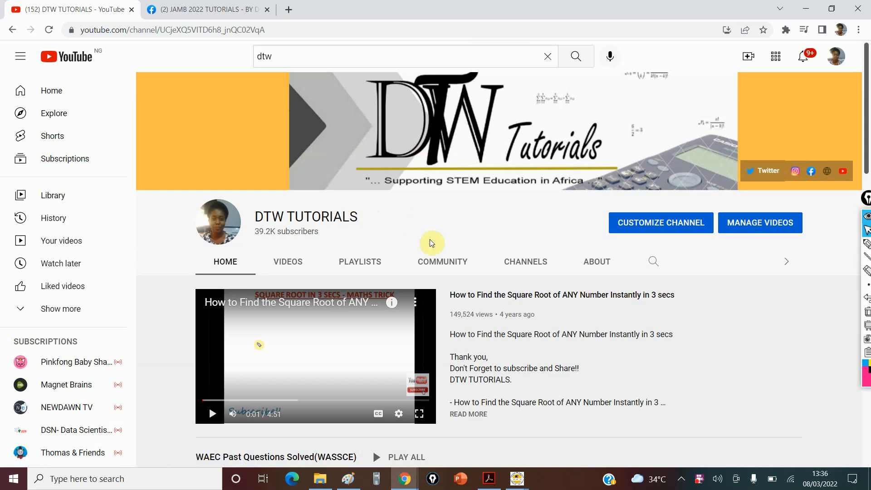
click(443, 262)
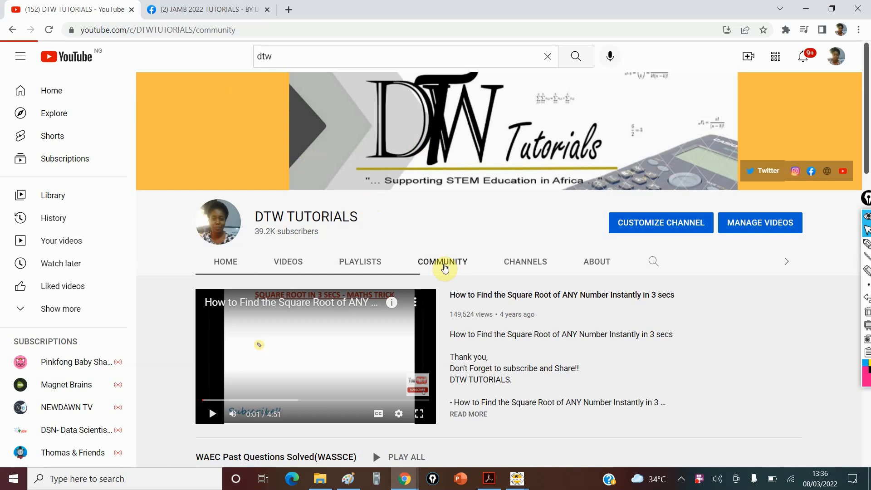
click(442, 261)
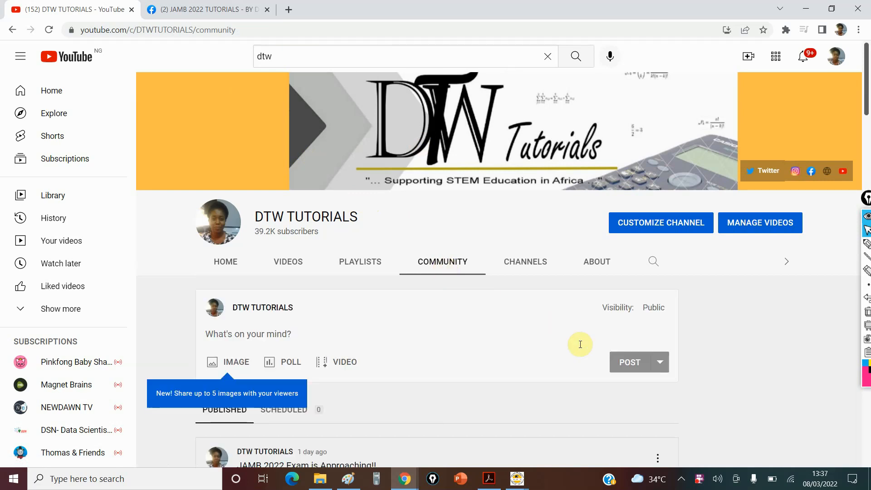
scroll(down, 3)
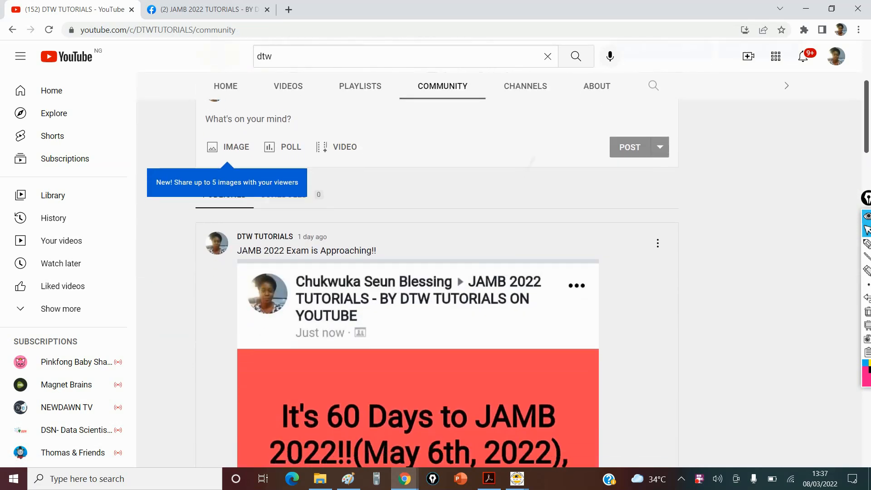
scroll(down, 3)
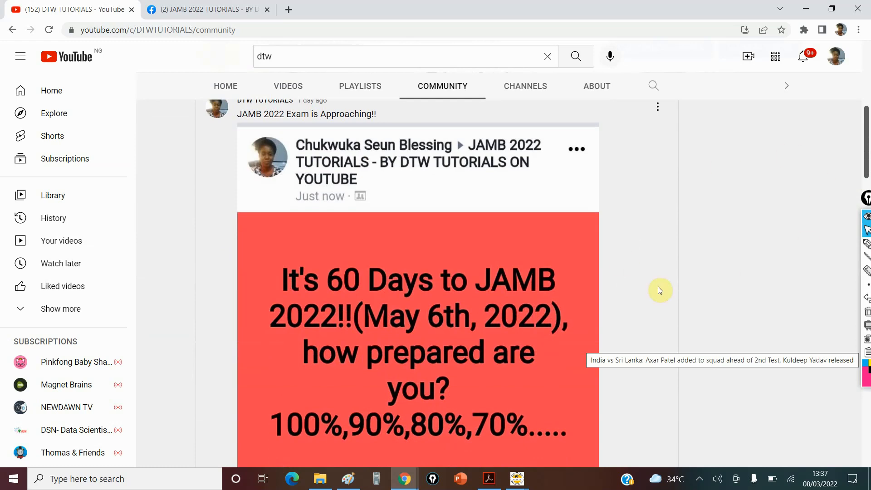
scroll(down, 3)
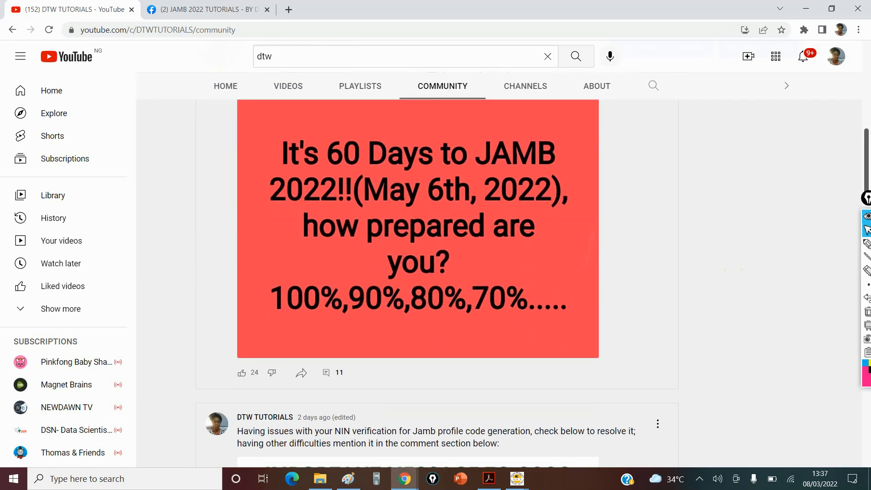
scroll(down, 3)
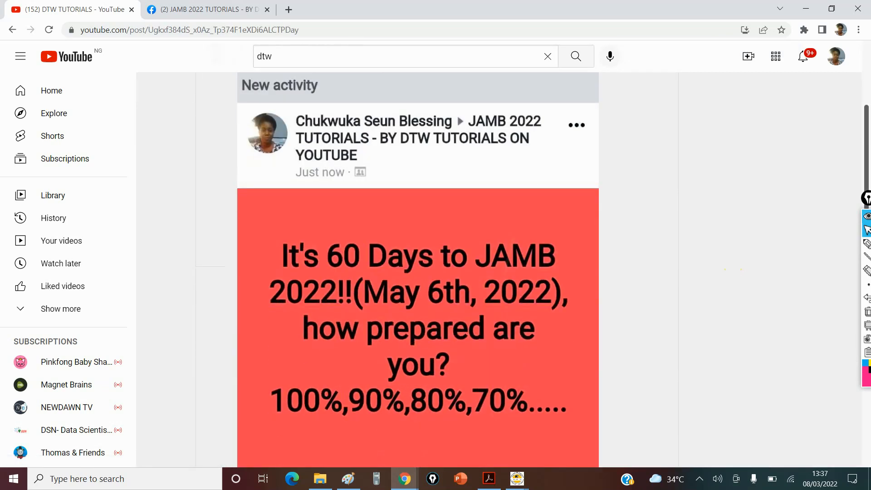
scroll(down, 3)
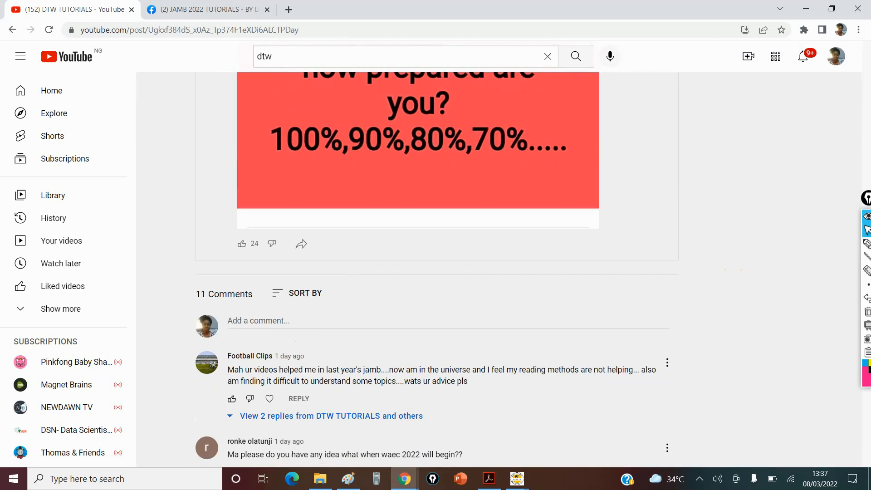
scroll(down, 3)
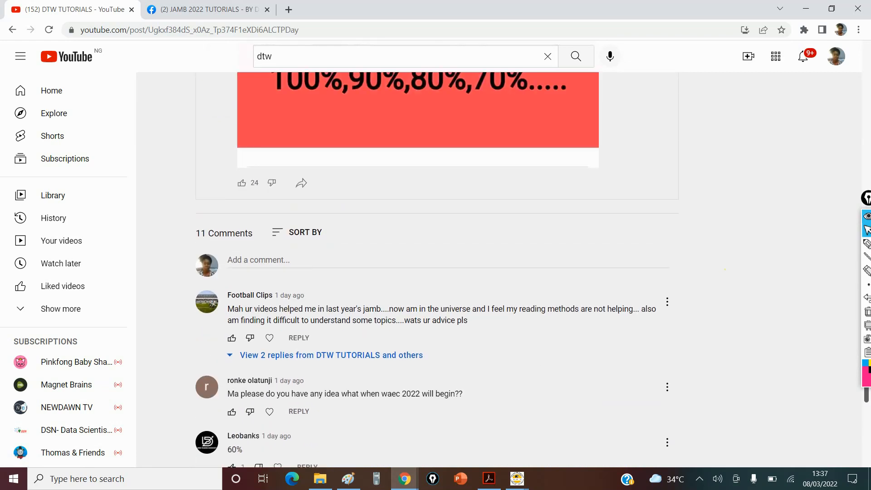
On the JAMB 2022 Tutorials group post, scroll through members' readiness percentages and admin replies.
click(204, 10)
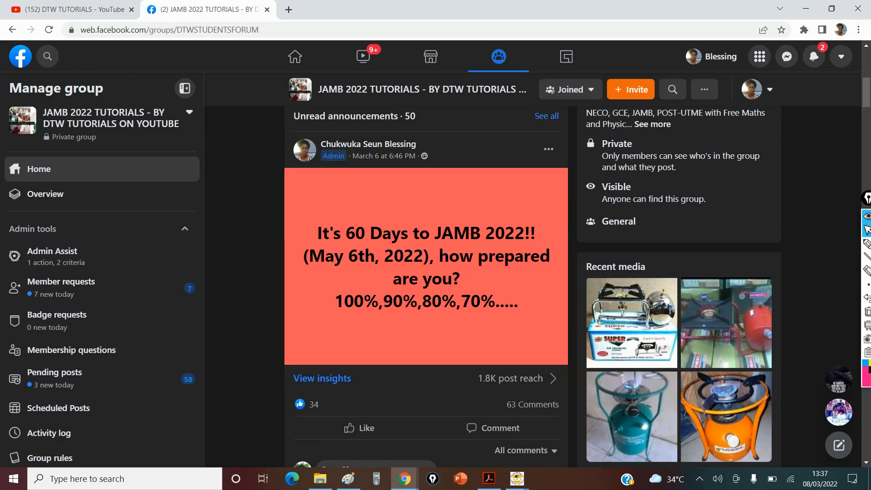
scroll(down, 3)
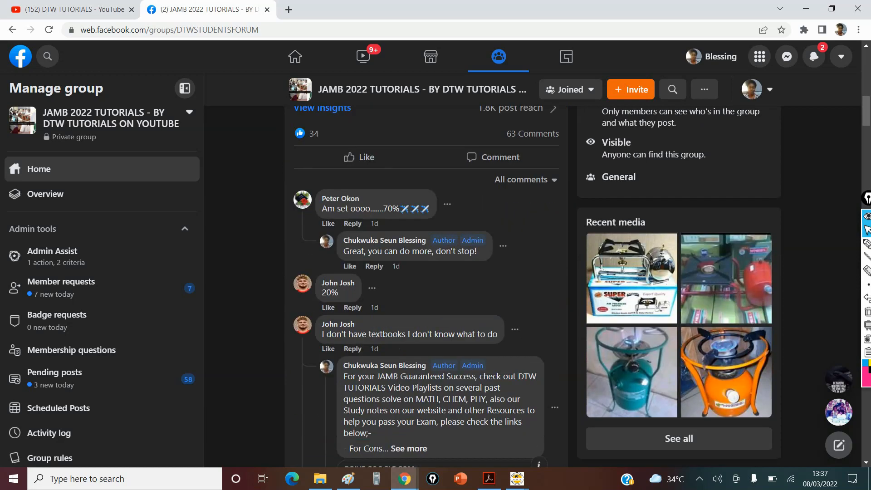
scroll(down, 3)
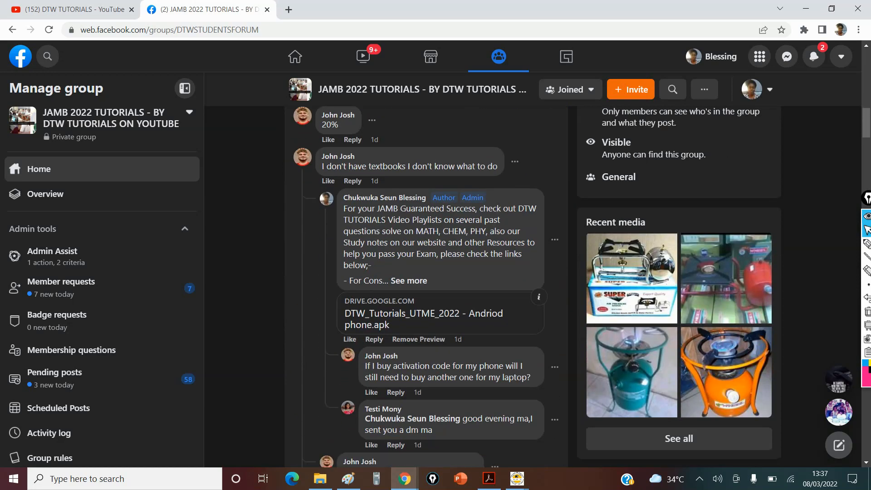
scroll(down, 3)
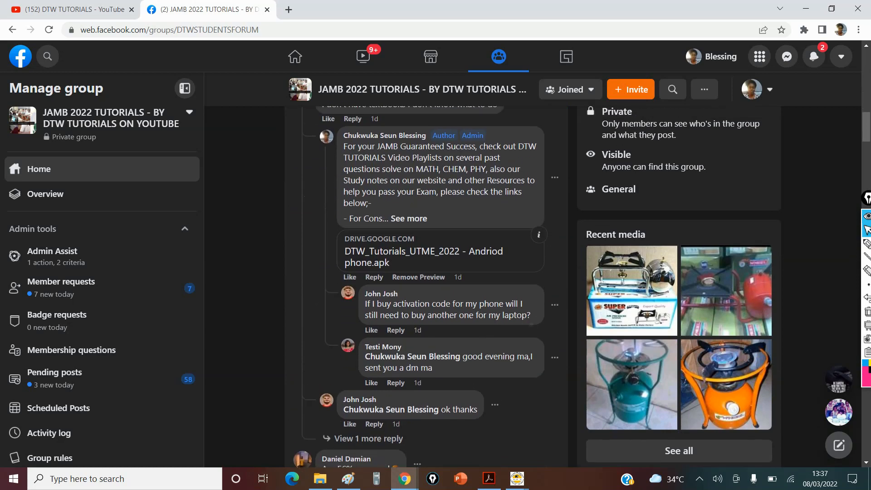
scroll(down, 3)
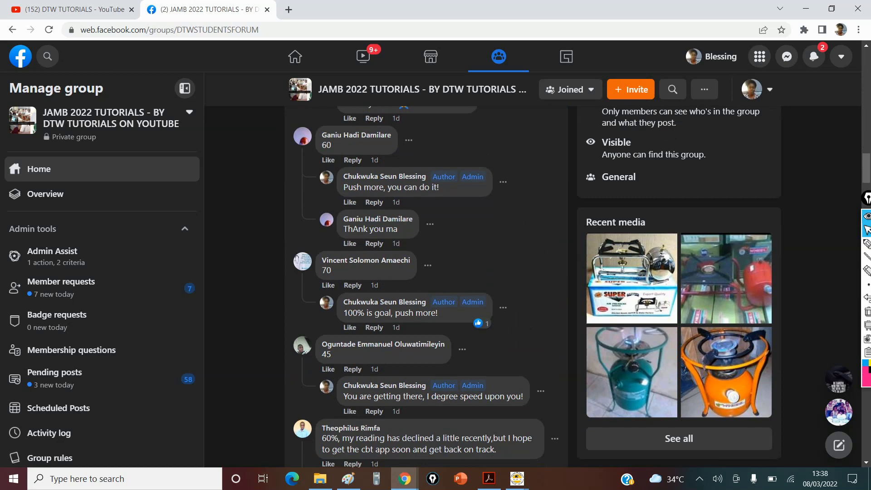
scroll(down, 3)
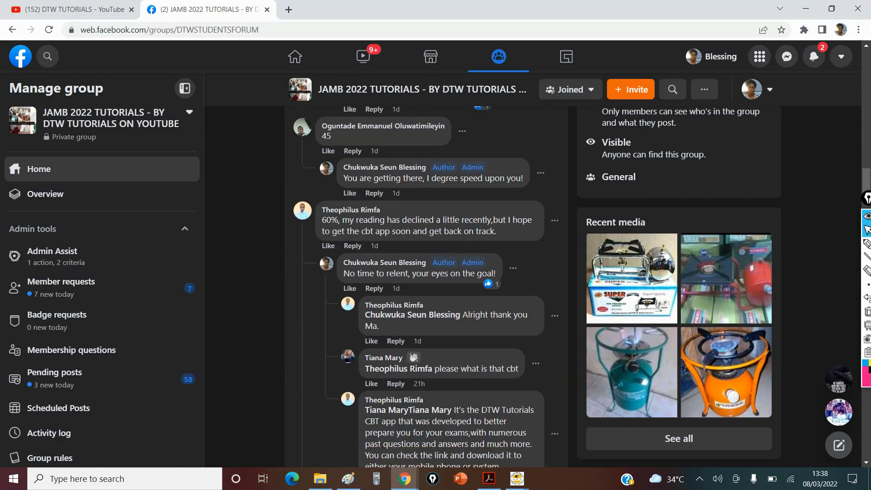
scroll(down, 3)
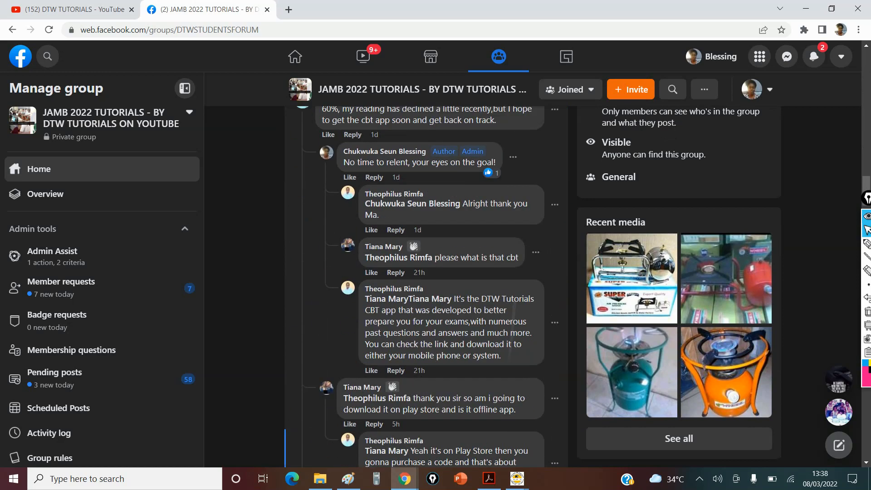
scroll(down, 3)
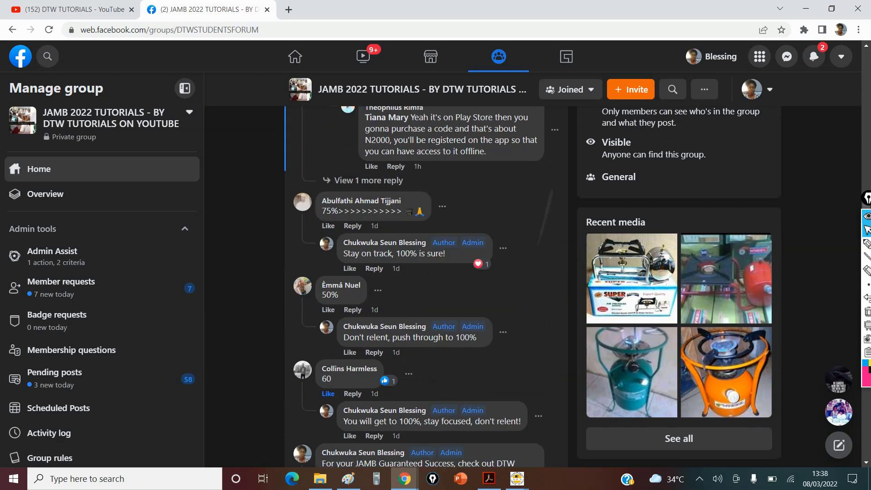
scroll(down, 3)
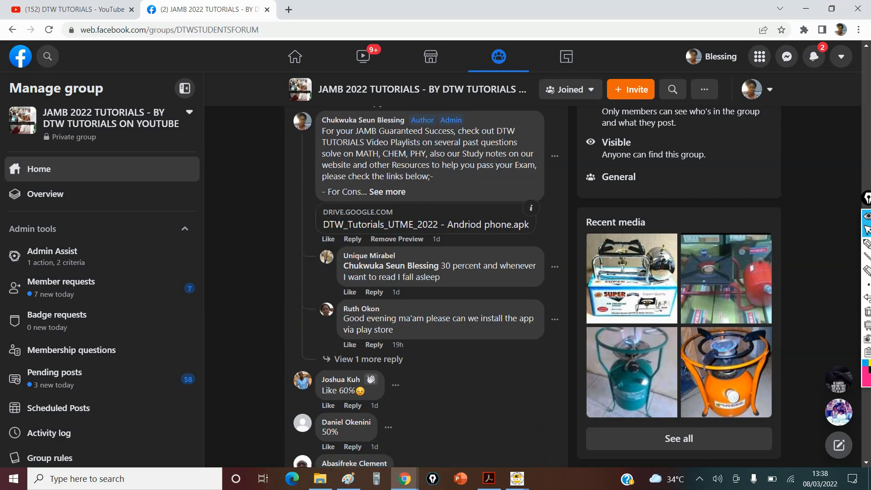
scroll(down, 3)
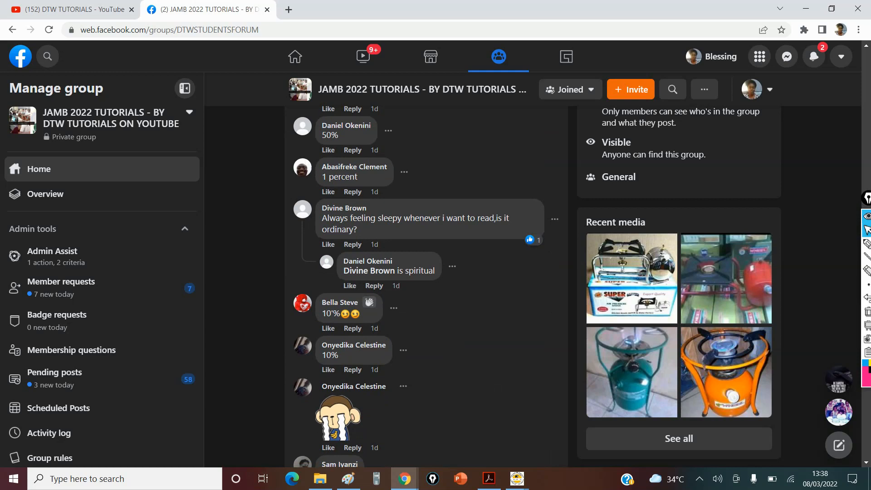
scroll(down, 3)
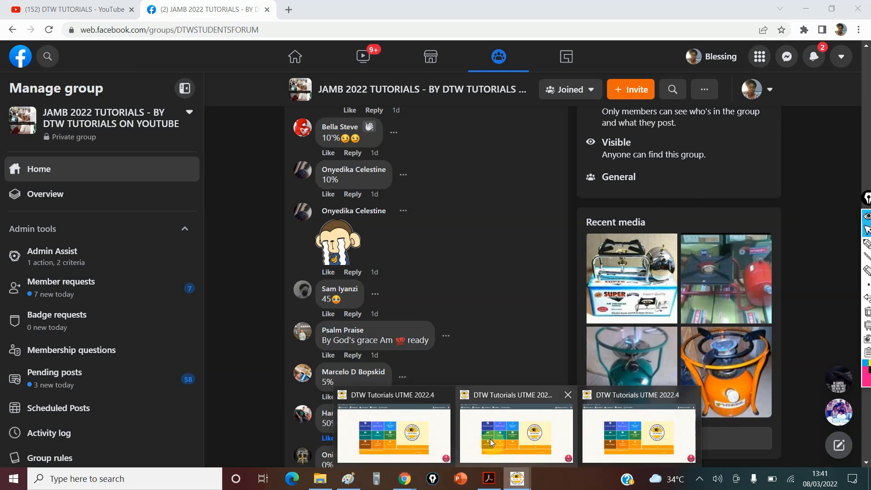
Bring up the DTW Tutorials app's Practice For UTME screen and add Chemistry alongside English.
click(515, 433)
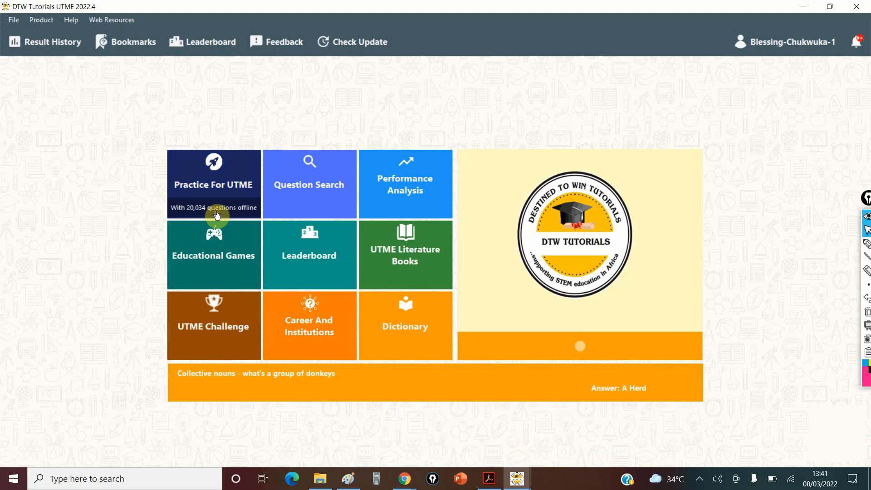
click(213, 183)
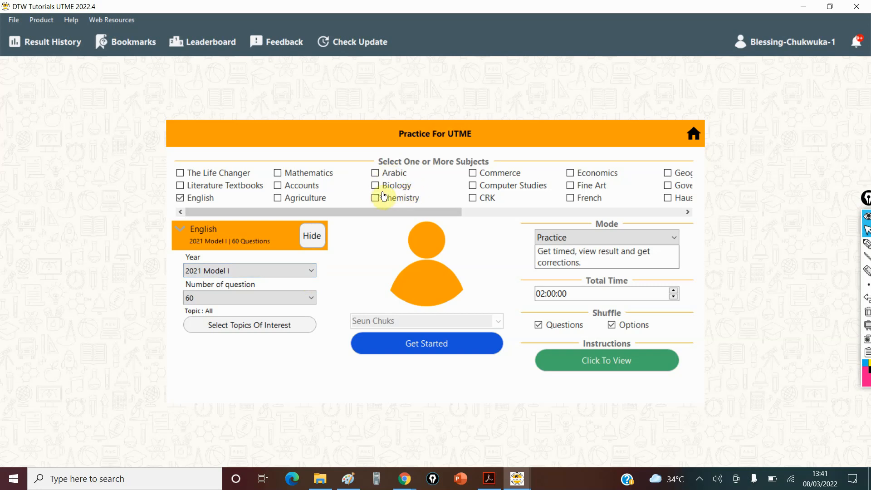
click(376, 198)
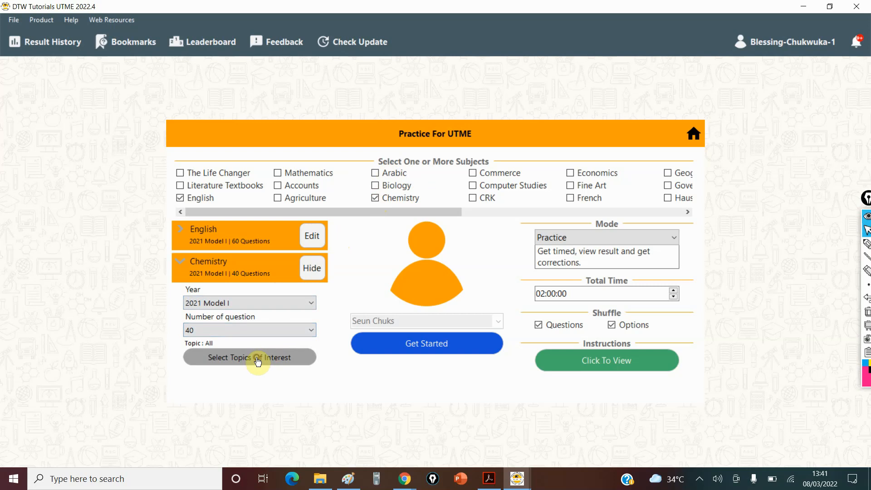
View the Chemistry topics of interest, all ticked, then return to the YouTube community post.
click(249, 357)
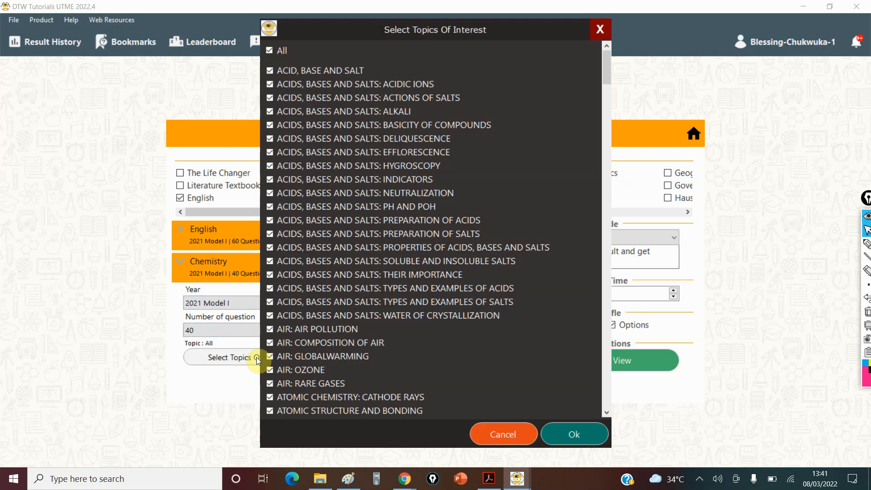
mouse_move(258, 68)
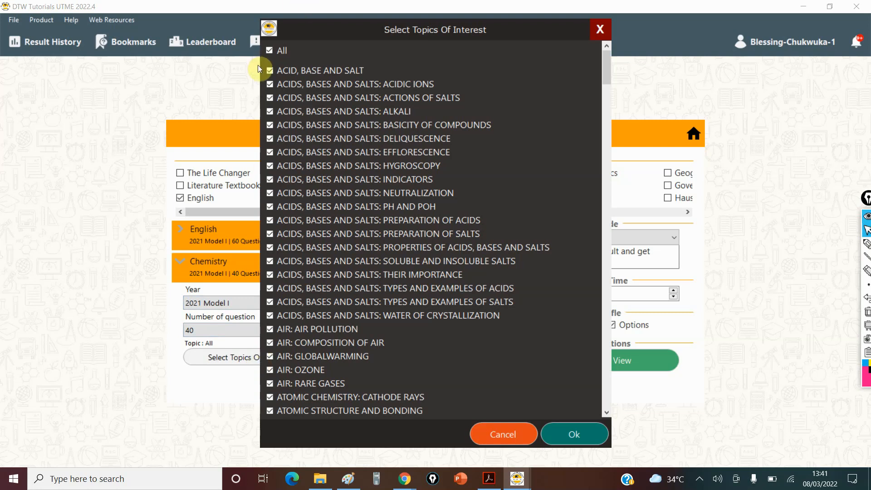
click(270, 51)
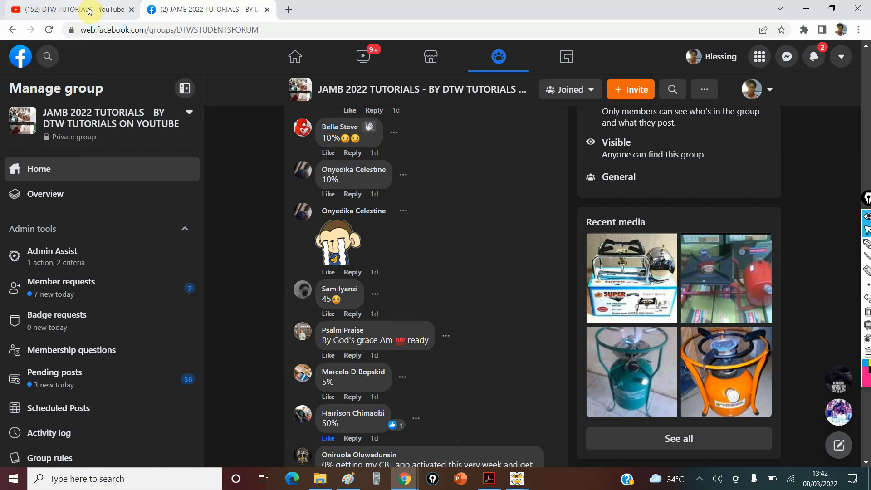
mouse_move(87, 9)
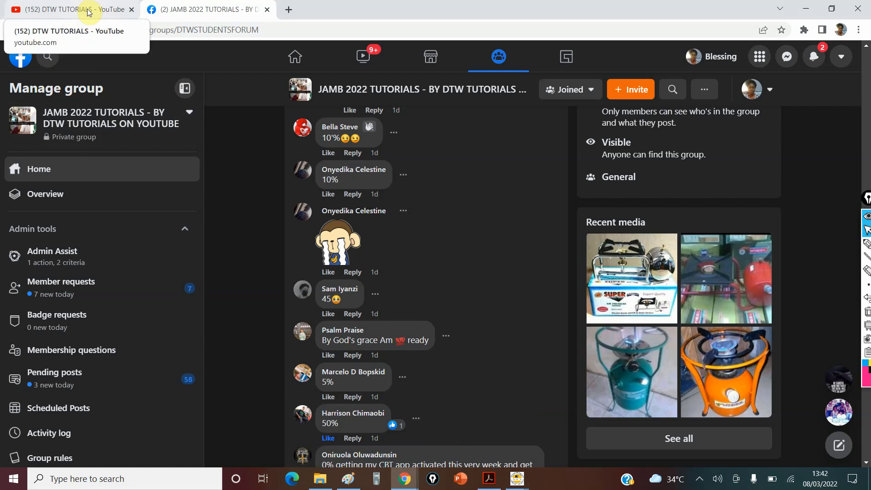
click(72, 10)
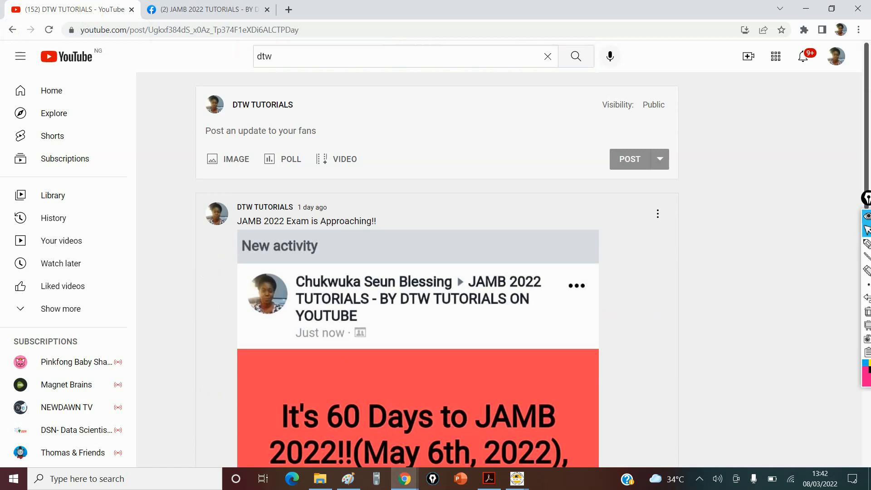
Open the DTW TUTORIALS channel Home tab from the post's channel name.
click(51, 91)
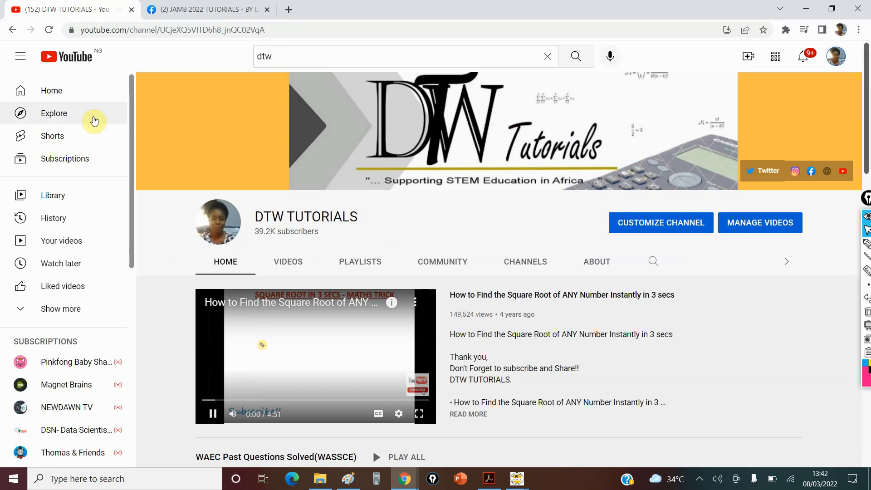
Pause the square-root video and scroll past the WAEC, JAMB and Junior WAEC playlists.
click(212, 413)
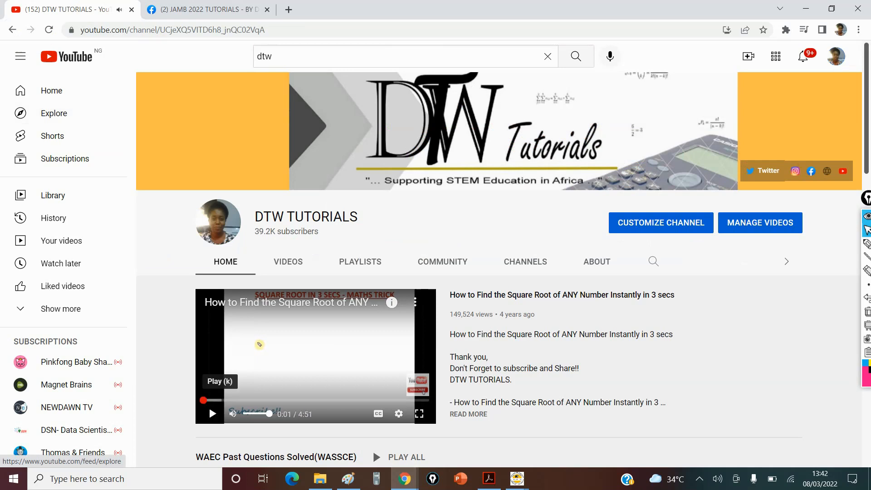
scroll(down, 3)
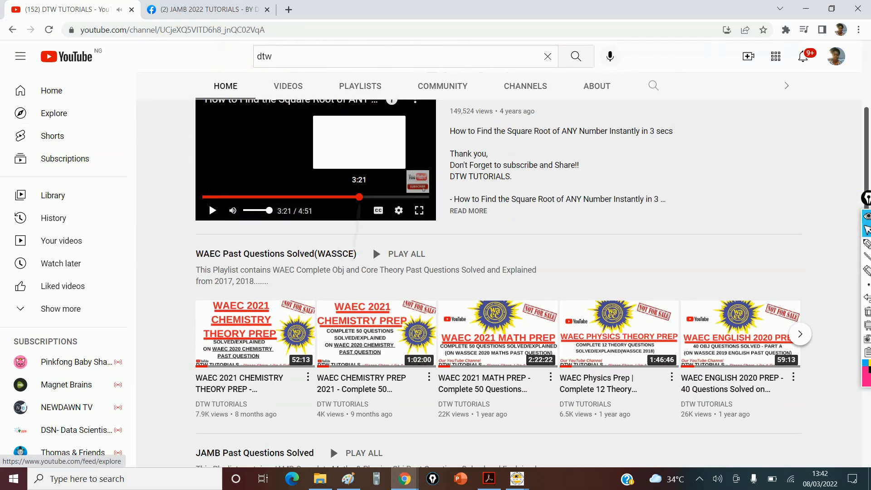
scroll(down, 3)
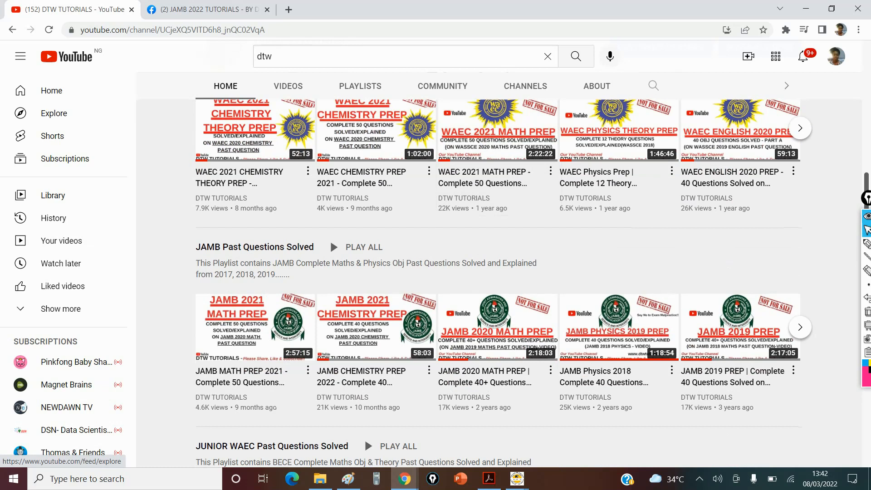
scroll(down, 3)
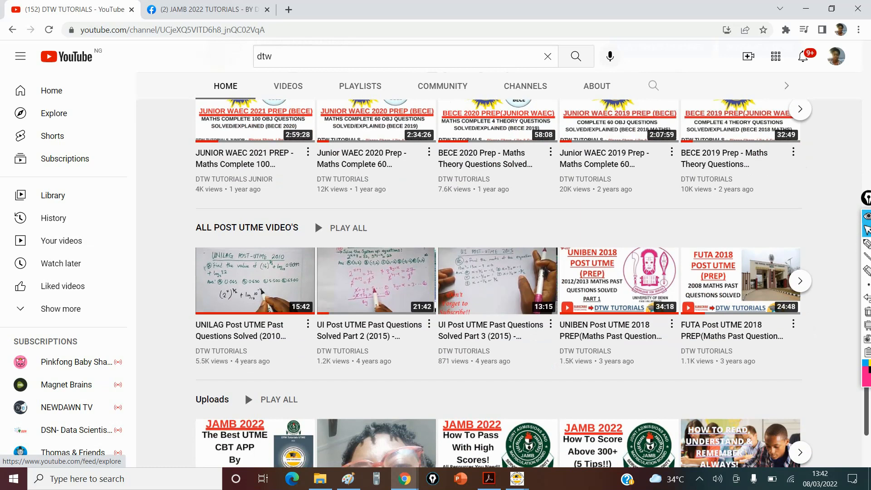
Scroll to the ALL POST UTME VIDEO'S and Uploads shelves, then switch to the Facebook group.
scroll(down, 3)
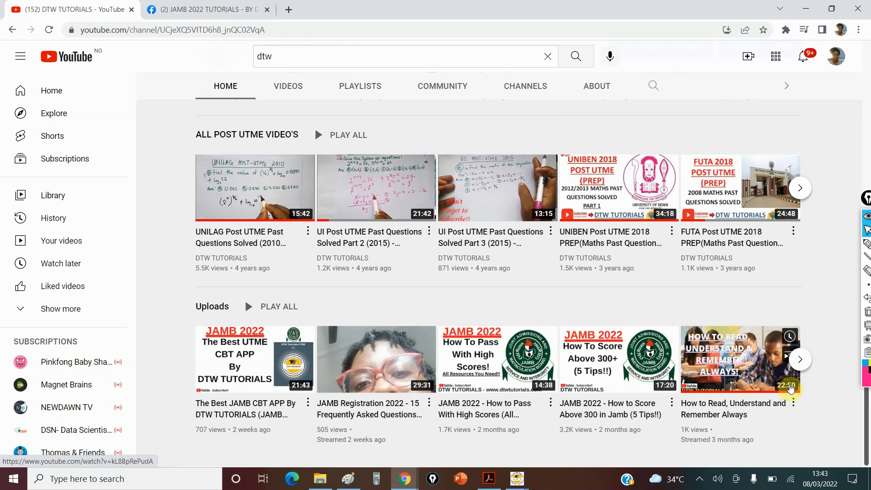
mouse_move(731, 351)
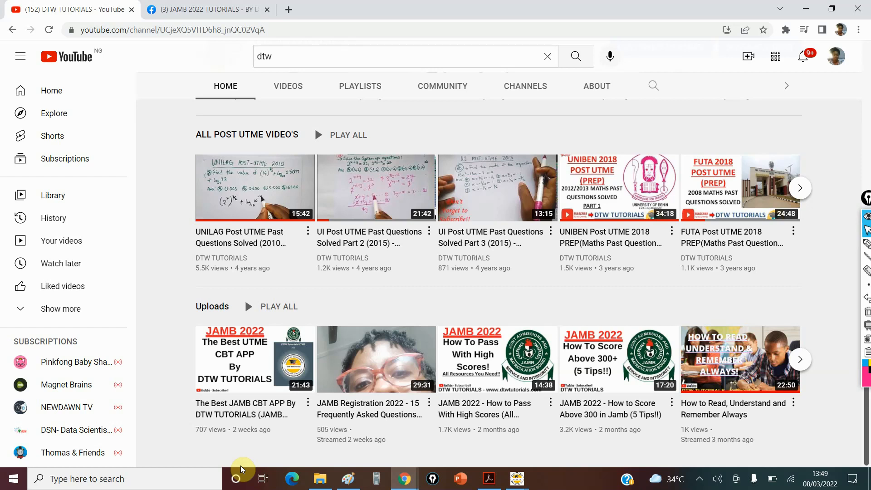
mouse_move(450, 368)
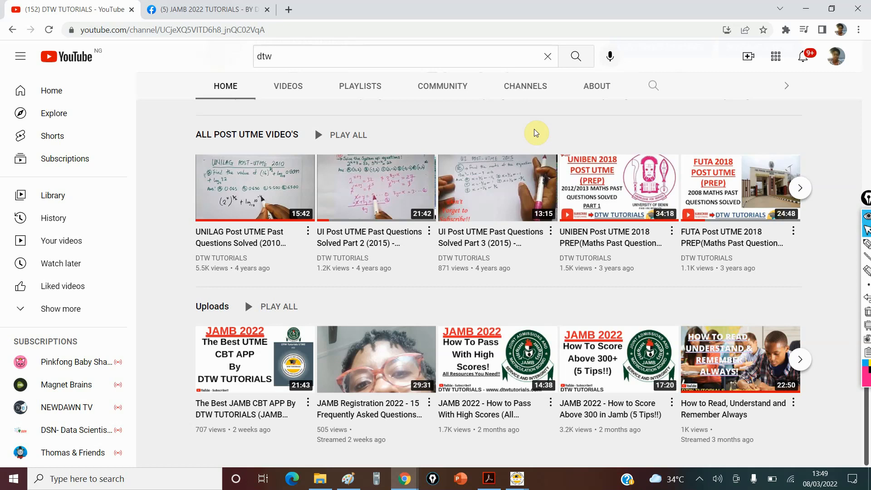
mouse_move(421, 135)
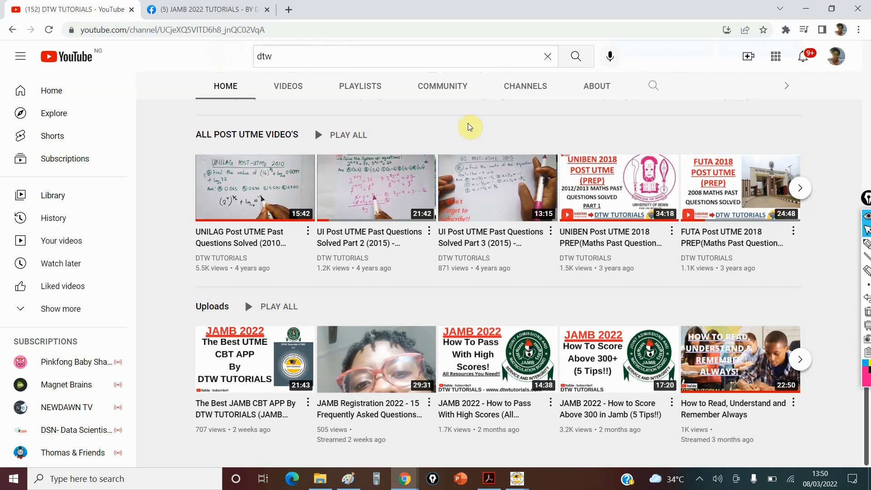
mouse_move(279, 144)
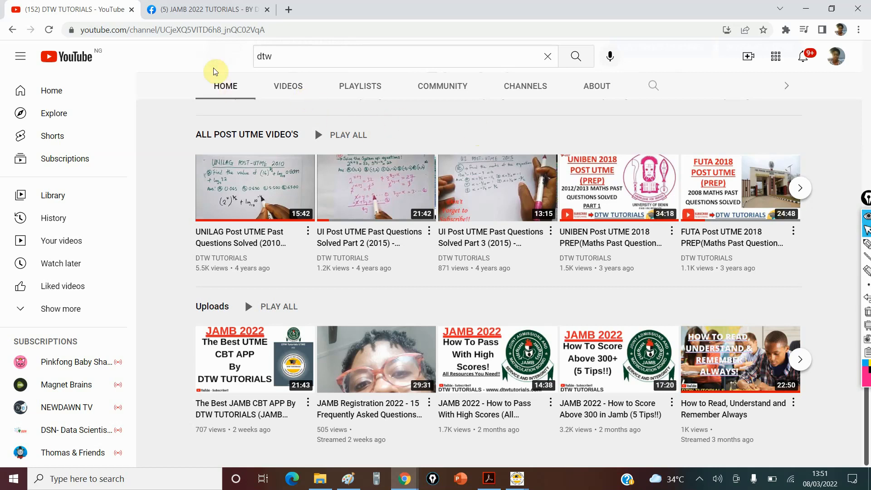
click(203, 9)
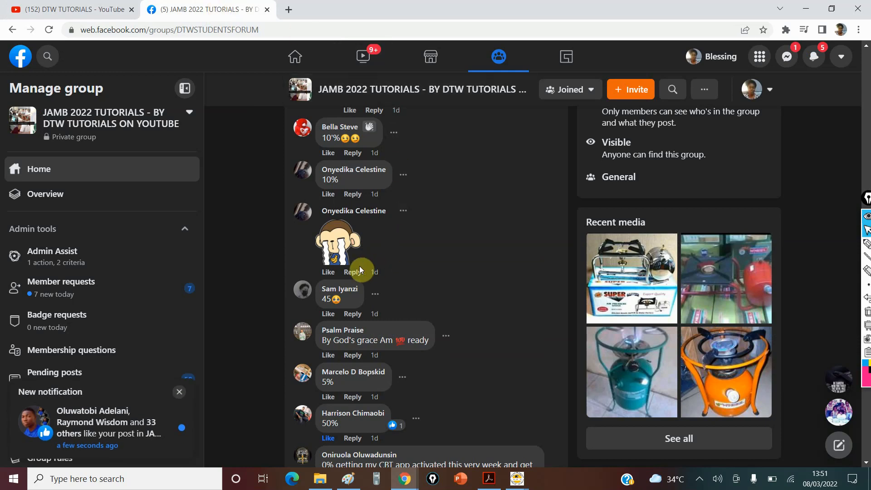
Scroll the group page from its cover photo down to the 60 Days to JAMB announcement.
scroll(down, 3)
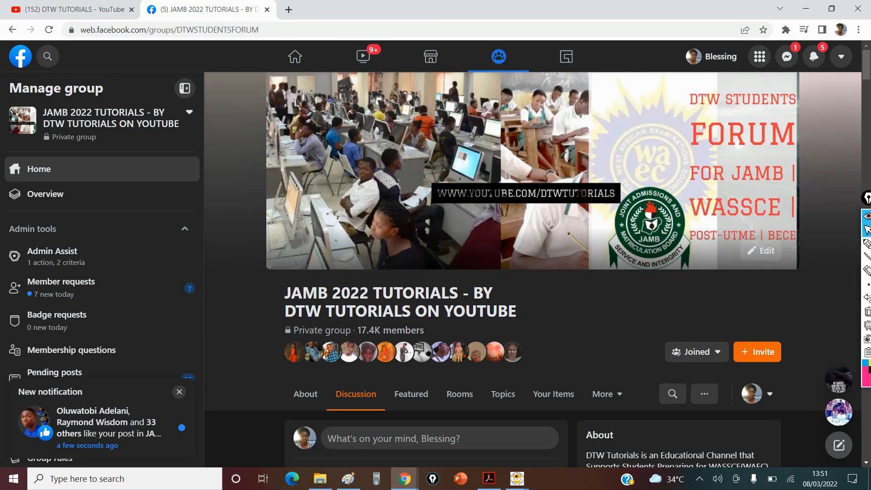
scroll(down, 3)
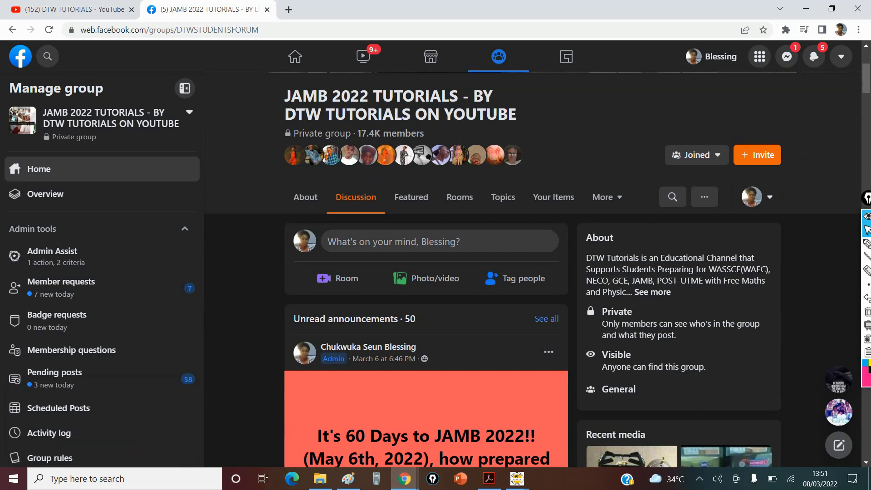
scroll(down, 3)
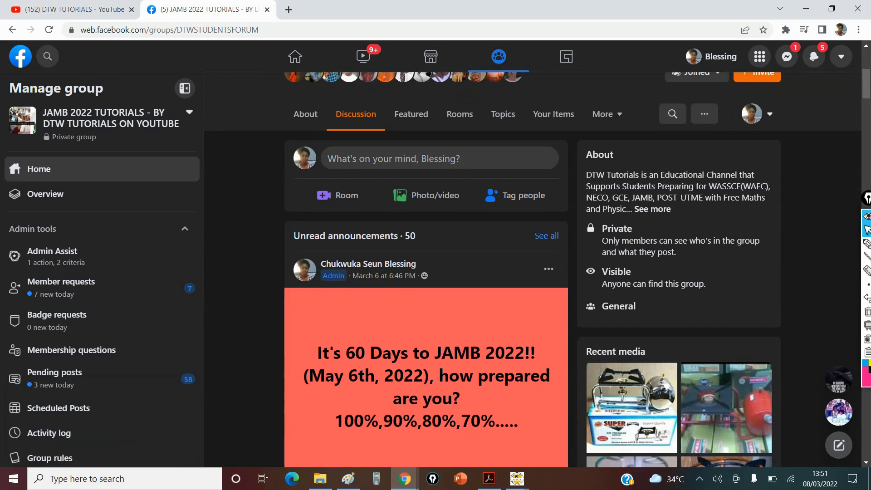